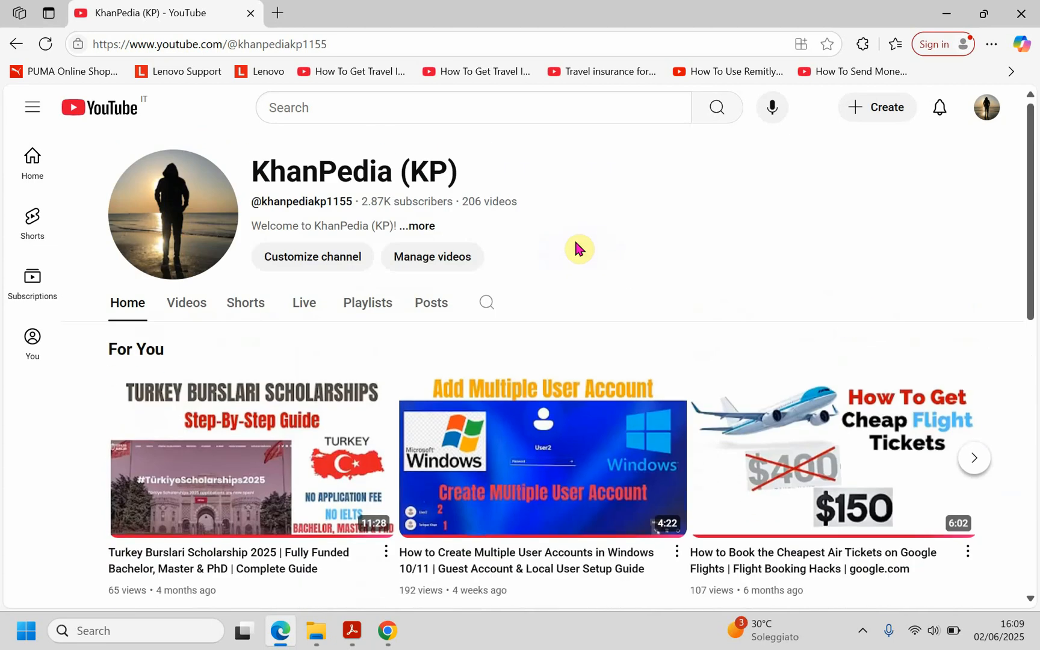
- Search Google for 'google play store' in a new tab
scroll(down, 3)
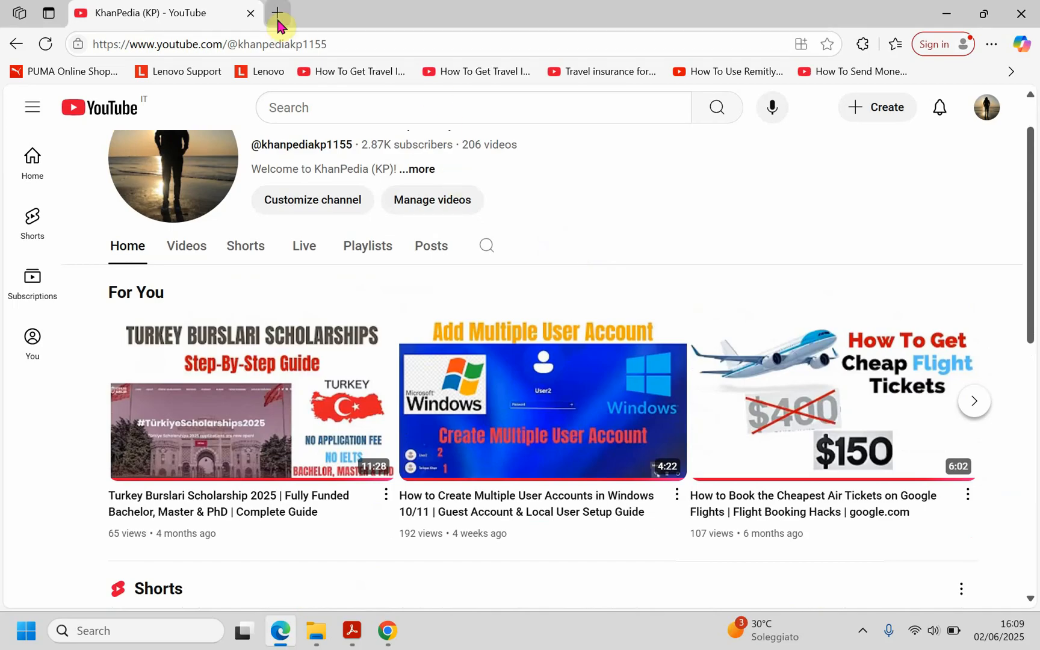
click(275, 12)
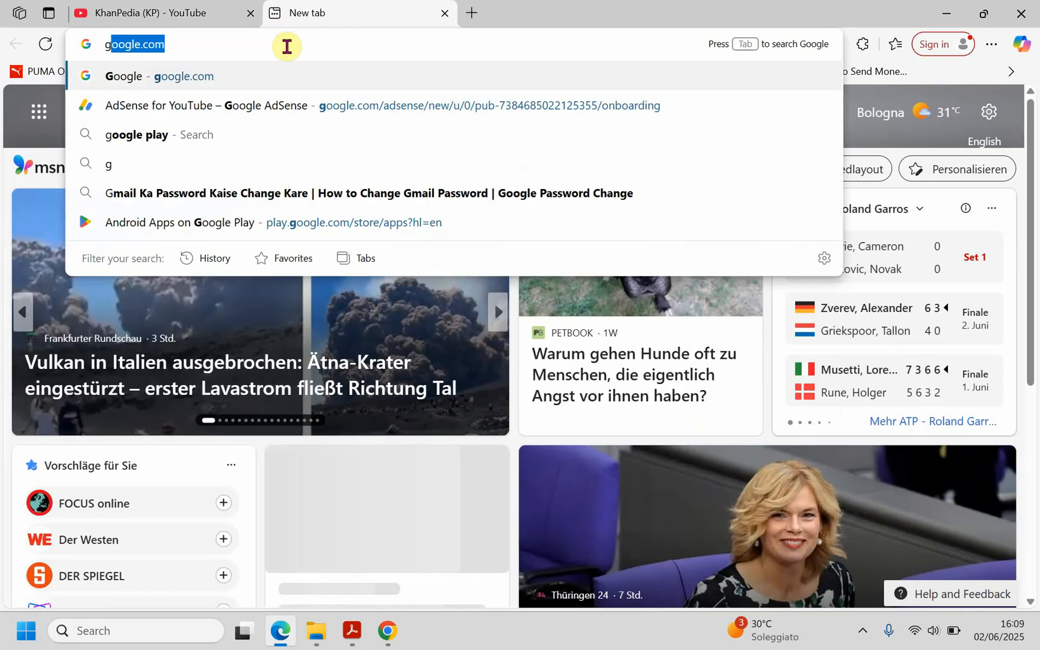
key(Enter)
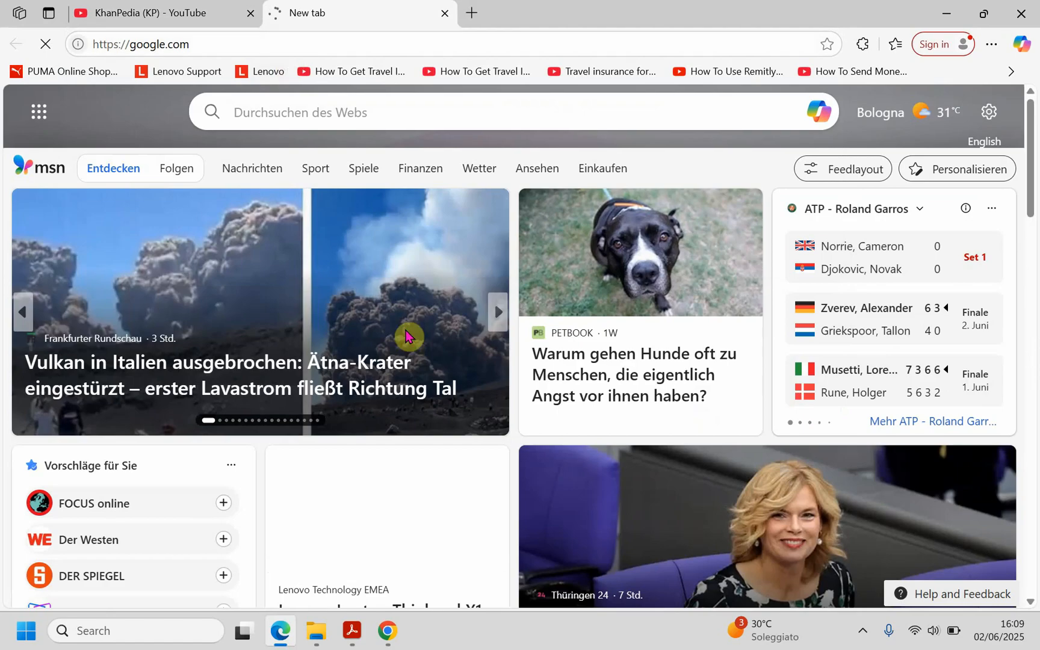
click(370, 296)
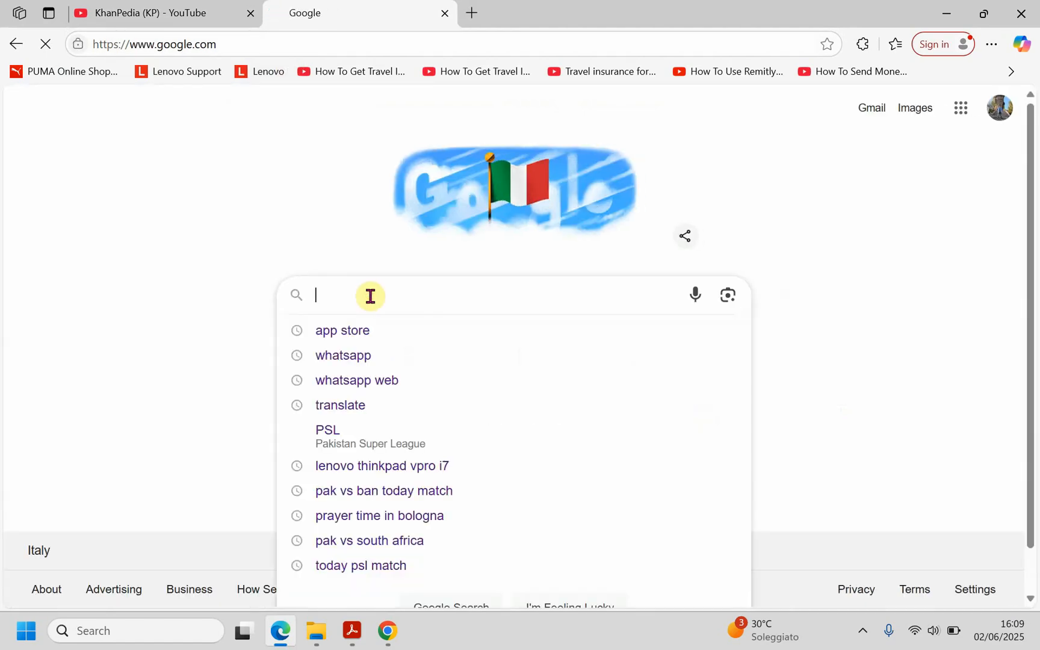
text(app sto)
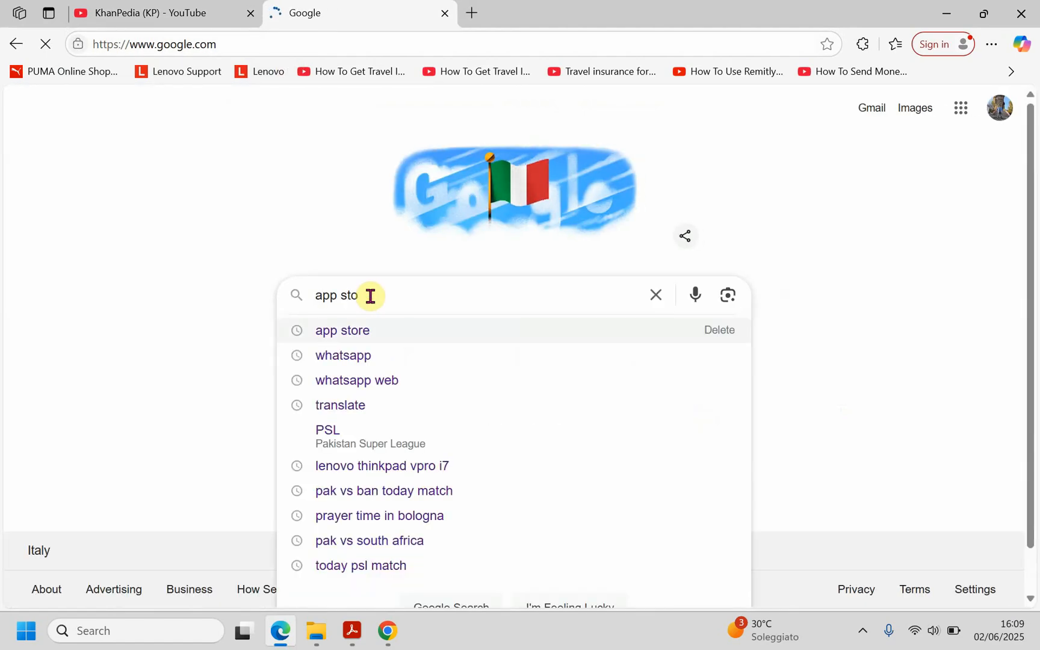
text(google play store)
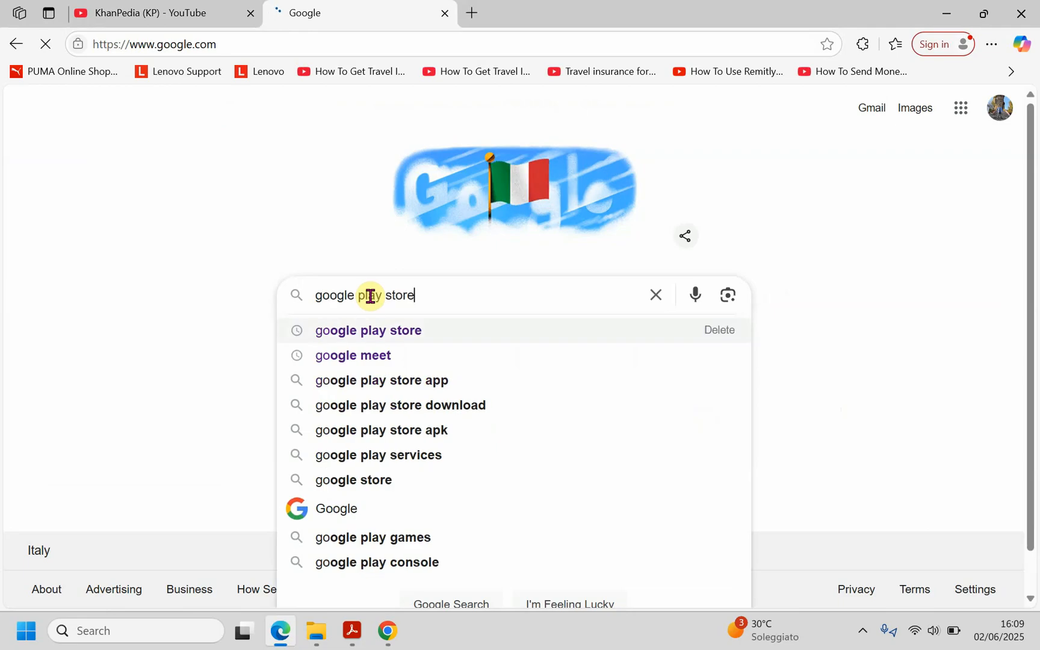
click(368, 330)
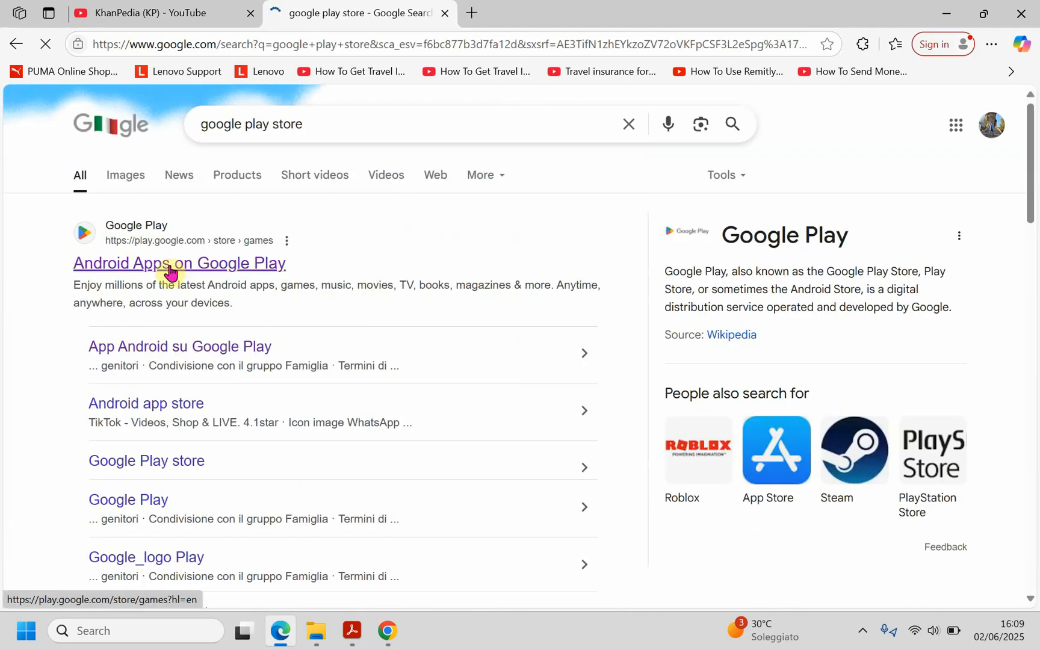
- Open the 'Android Apps on Google Play' result and switch to its Apps section
click(171, 263)
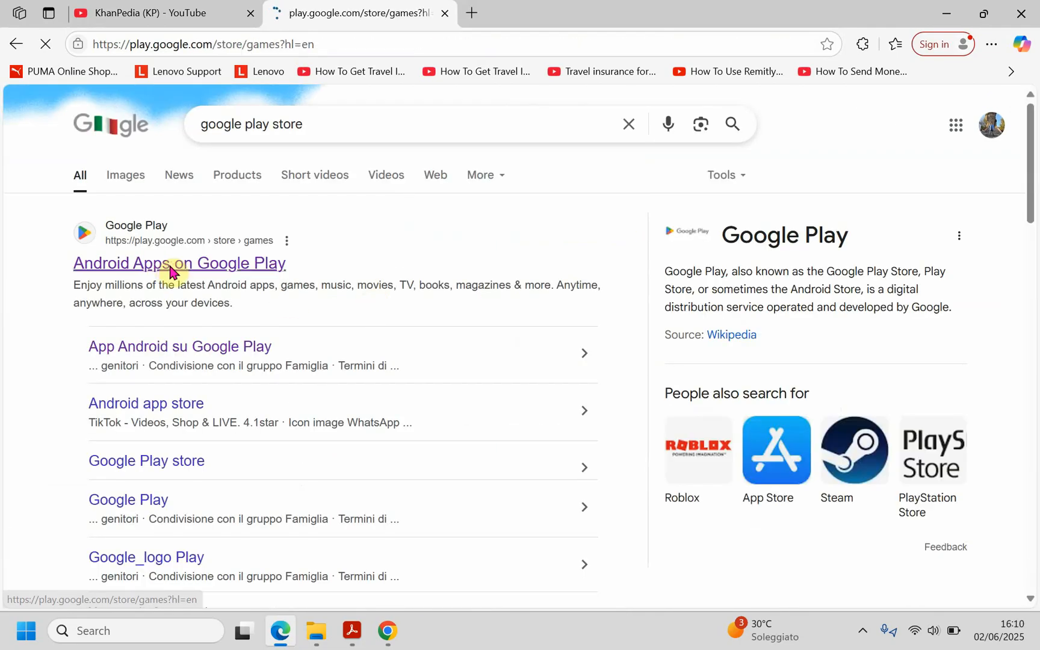
click(178, 263)
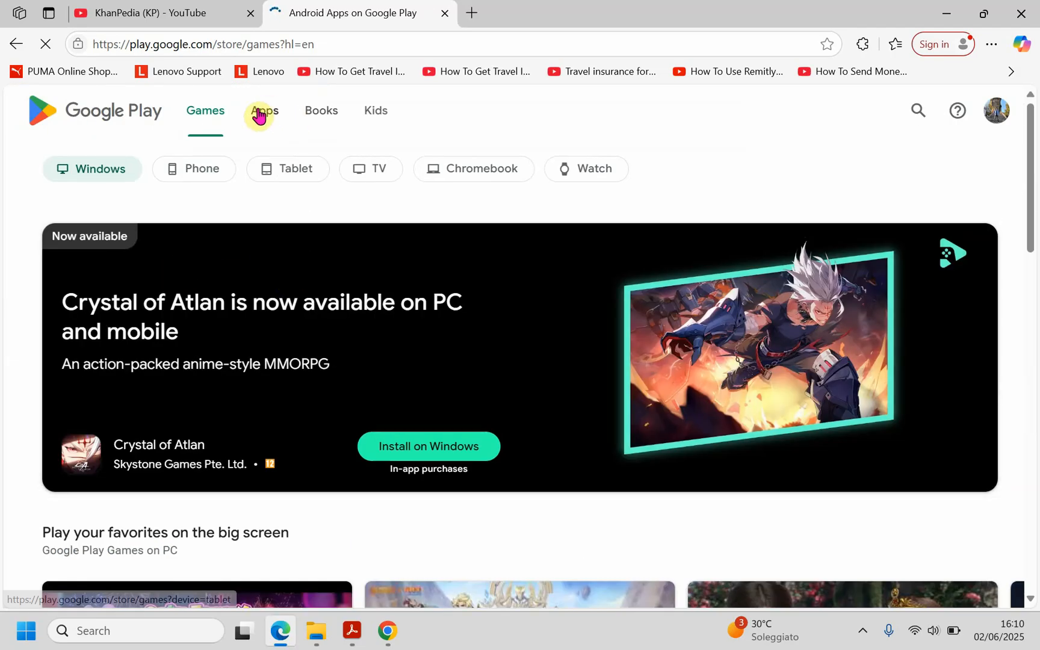
click(263, 110)
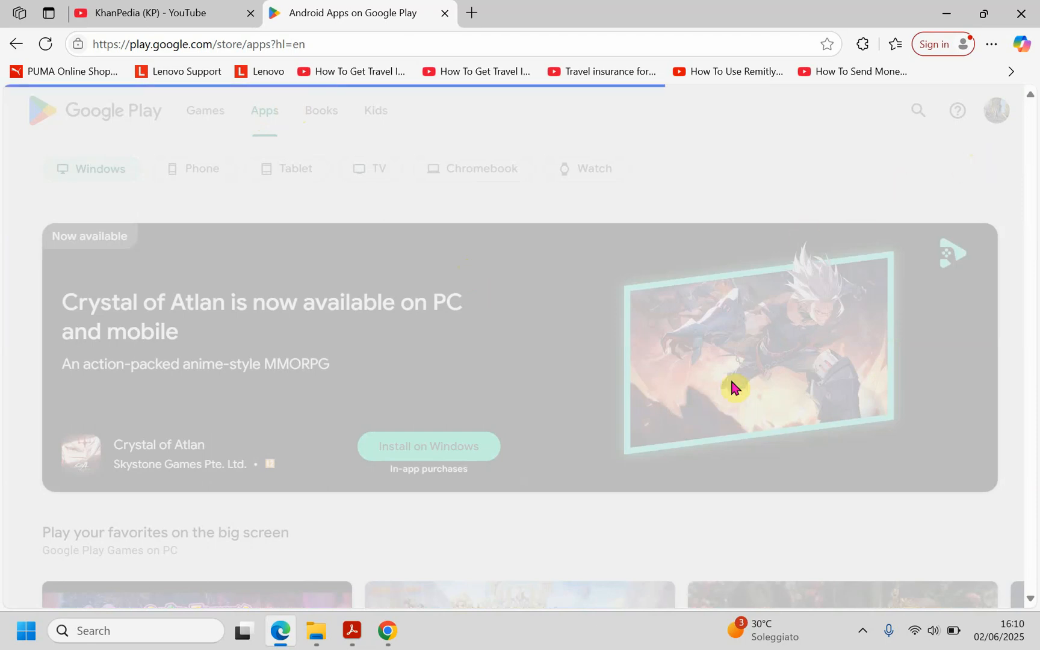
mouse_move(877, 291)
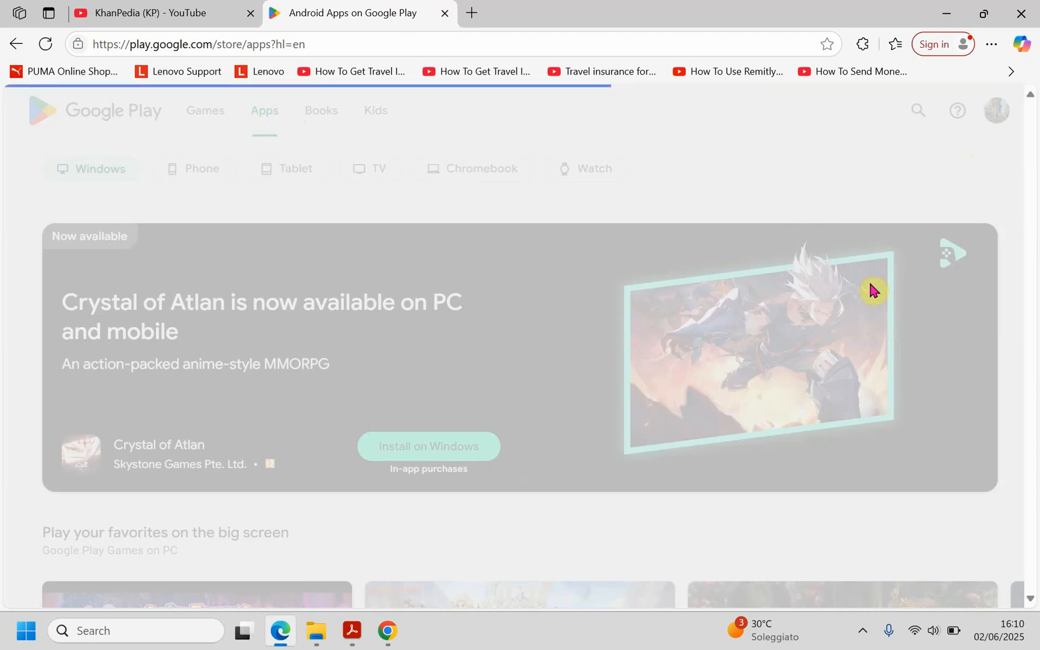
mouse_move(992, 43)
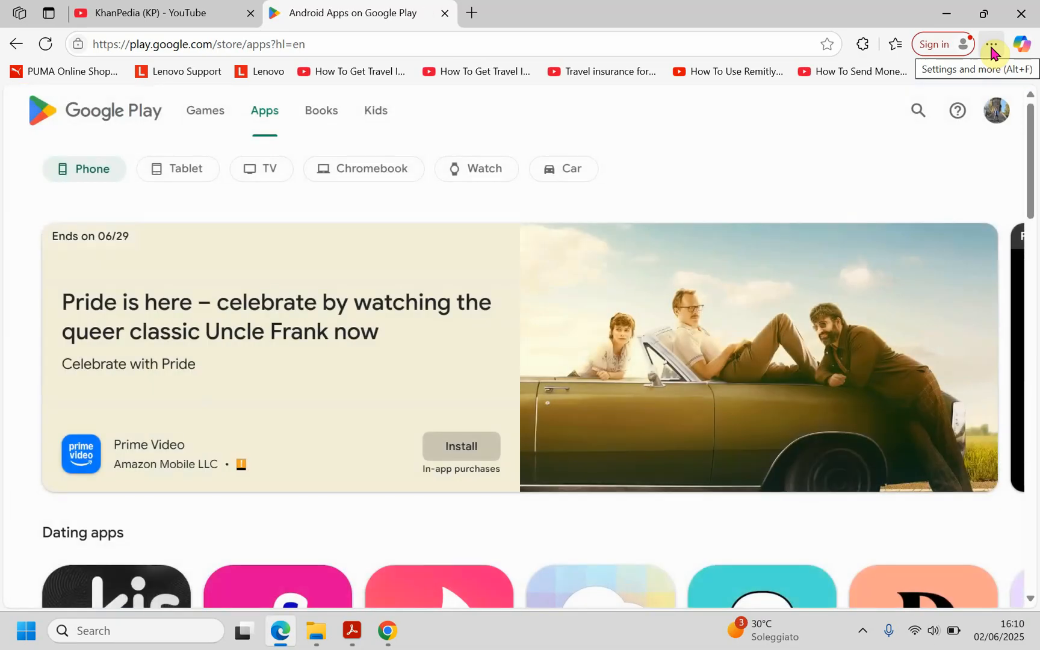
- Choose More tools > Apps > Install this site as an app from Edge's menu
click(992, 43)
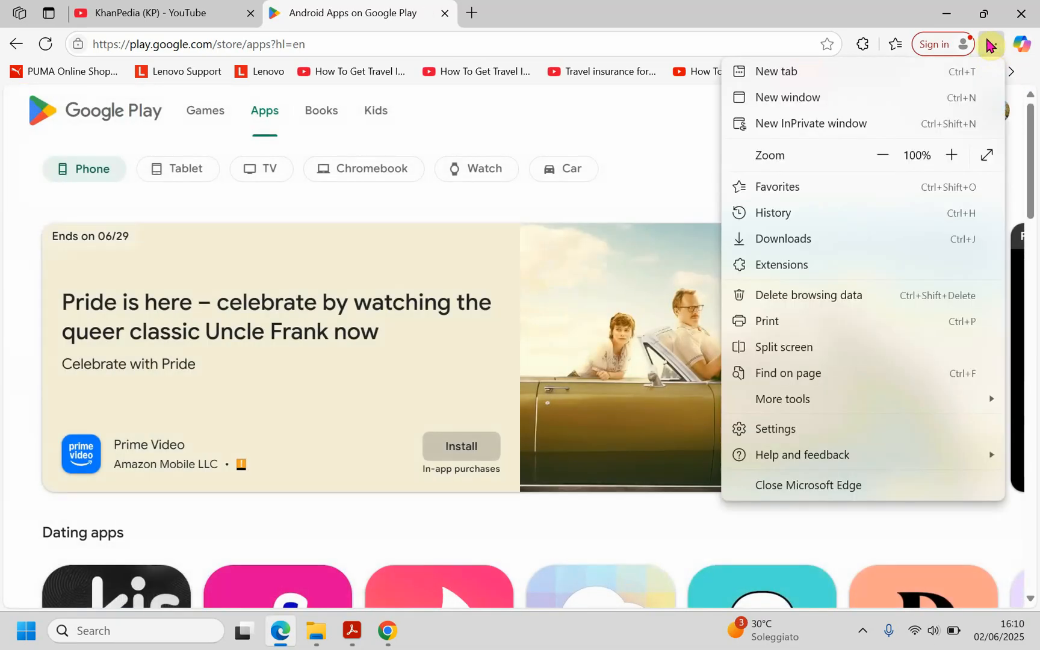
mouse_move(940, 223)
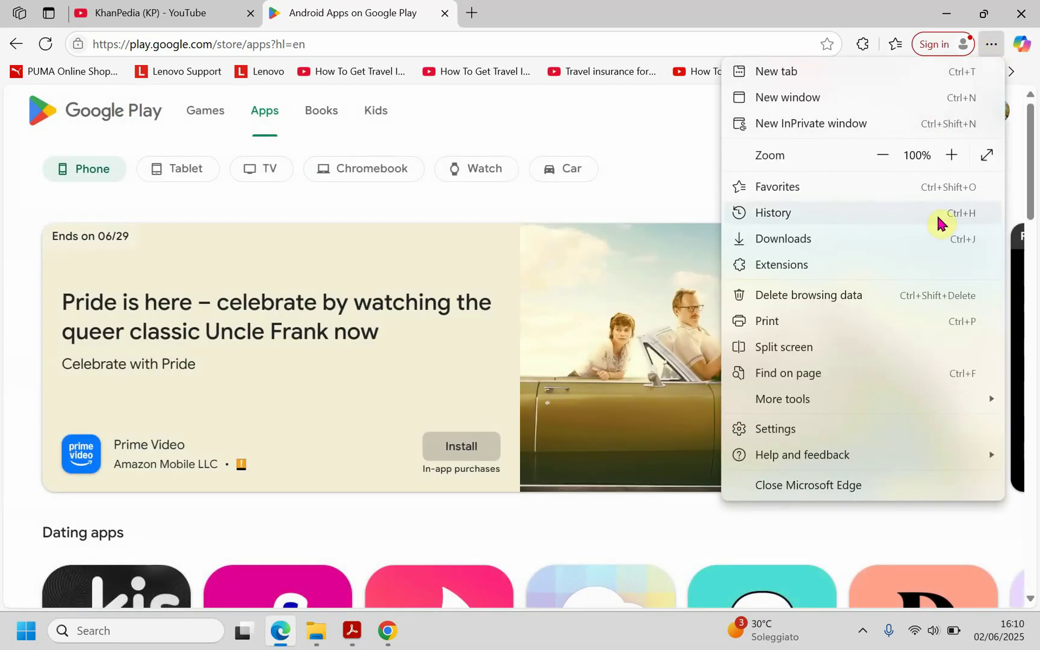
click(782, 399)
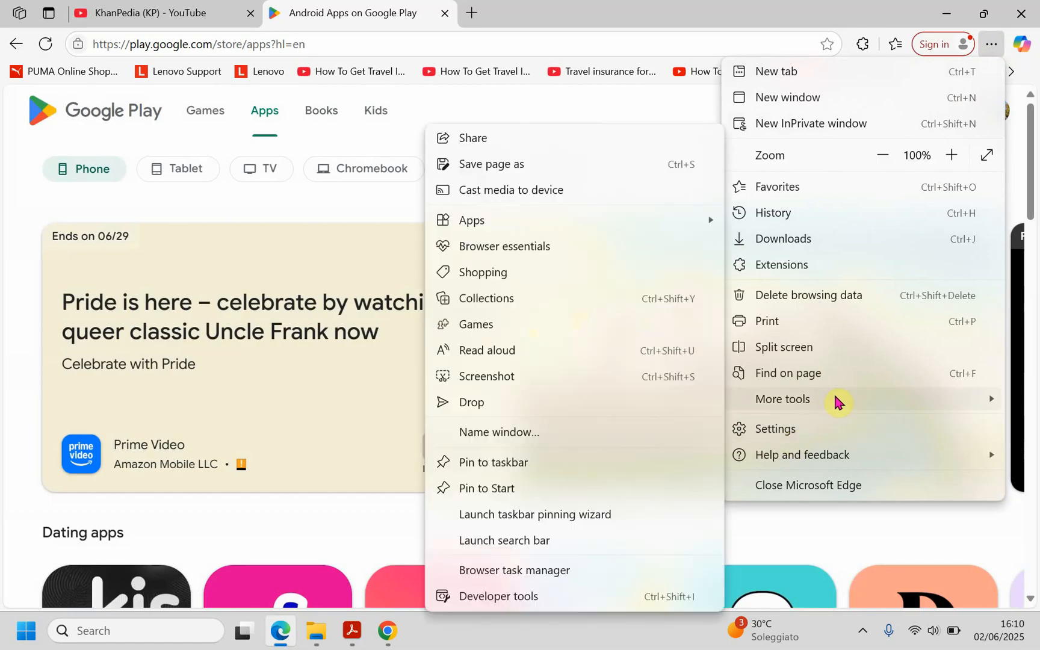
mouse_move(562, 224)
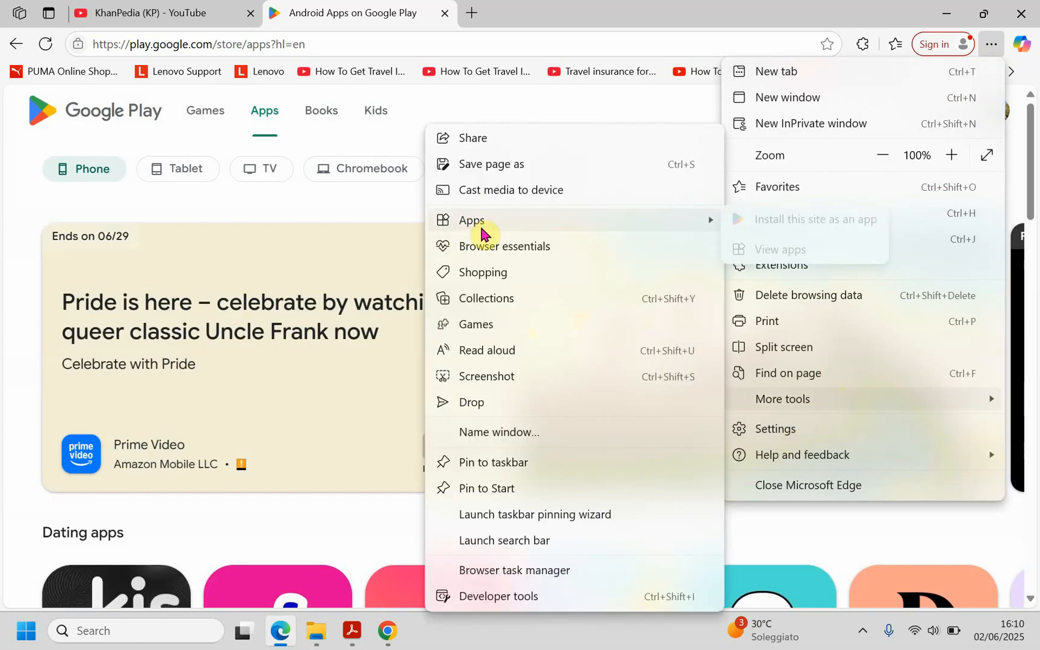
mouse_move(483, 232)
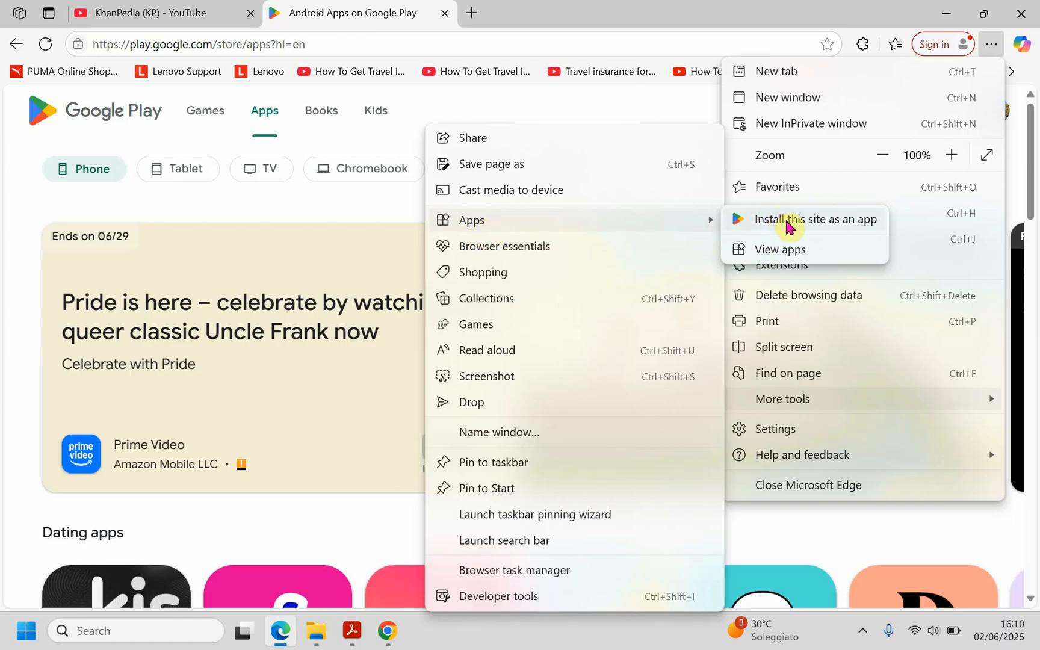
click(814, 219)
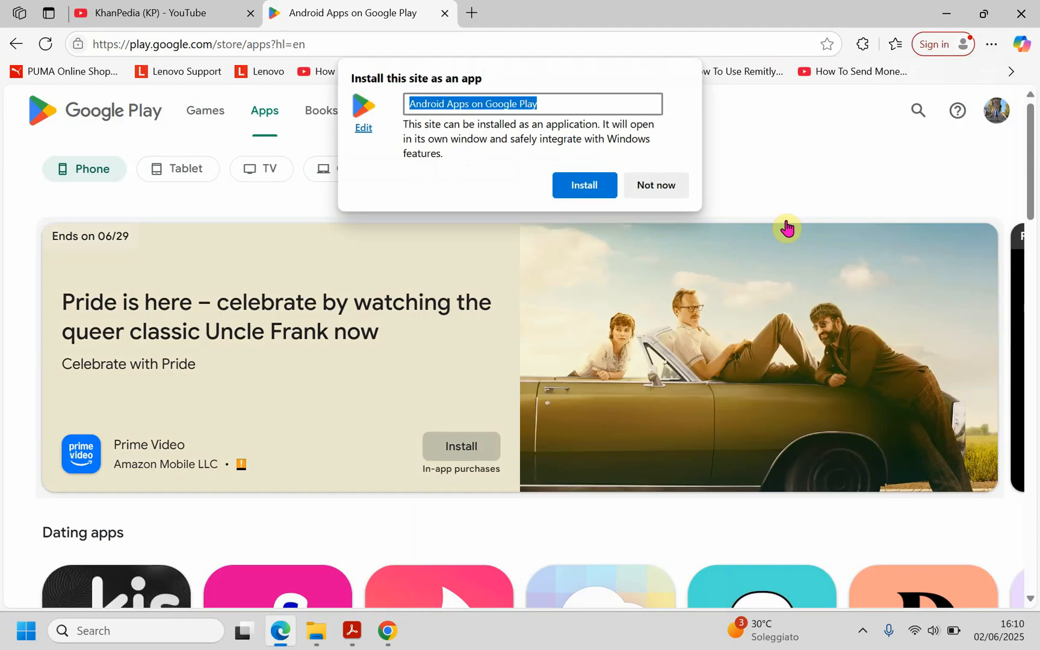
- Name the app 'Google Play' and install it
click(482, 103)
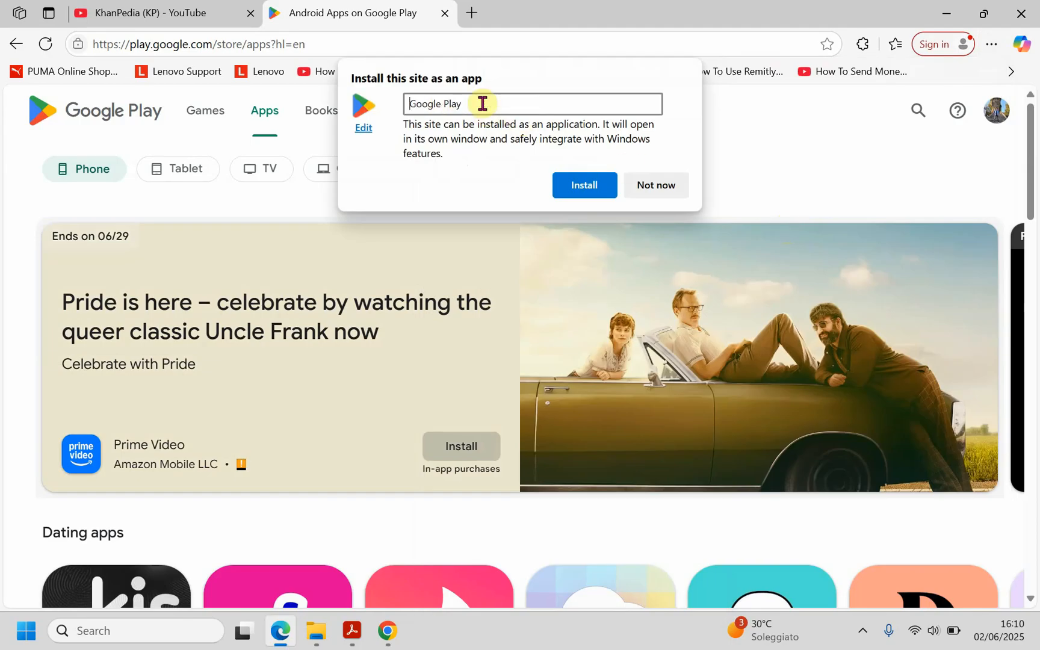
mouse_move(464, 152)
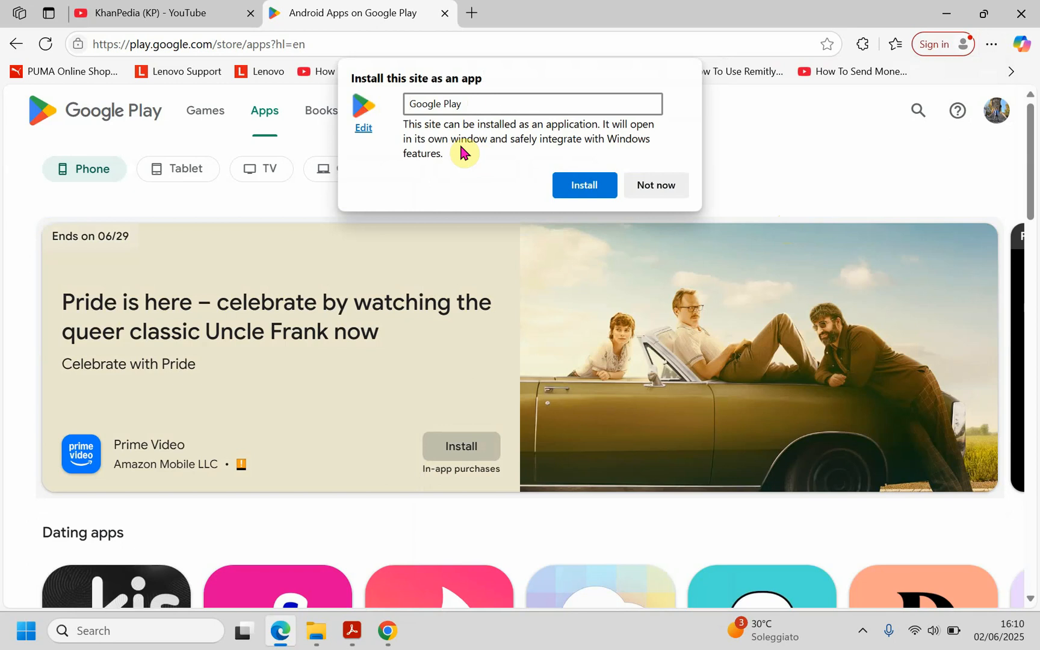
click(585, 185)
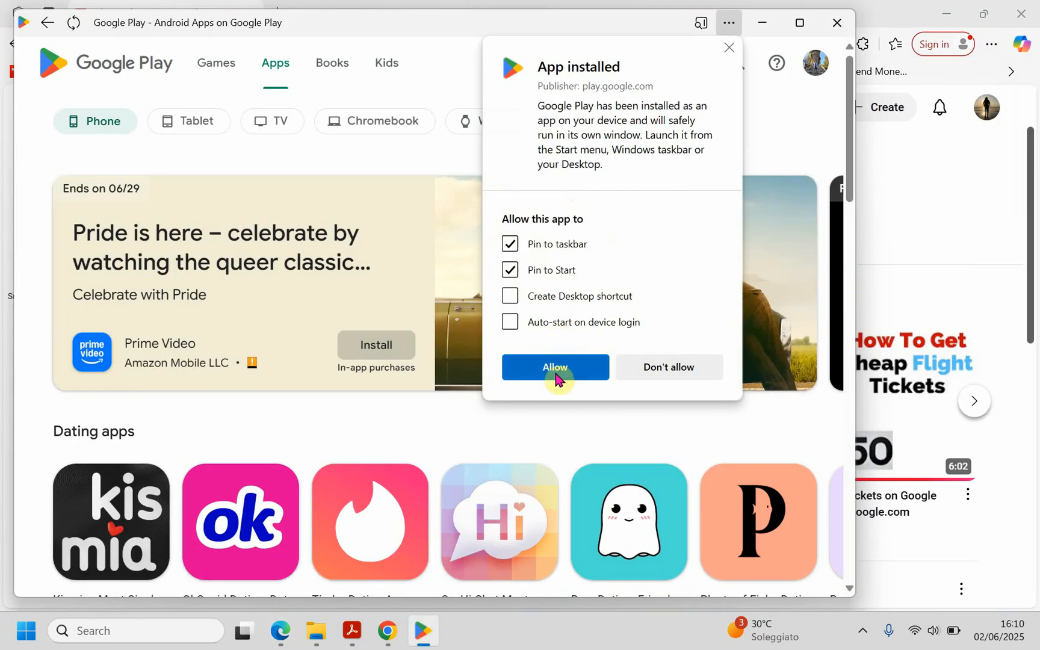
- Allow pinning to taskbar and Start, then search the store for facebook
click(555, 367)
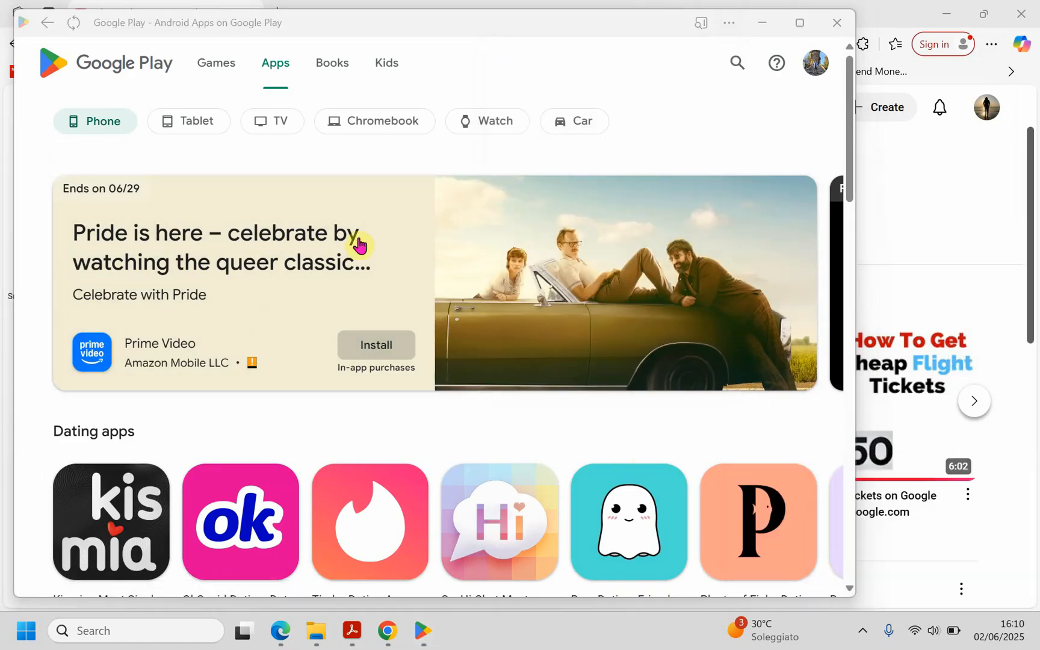
scroll(down, 3)
text(face)
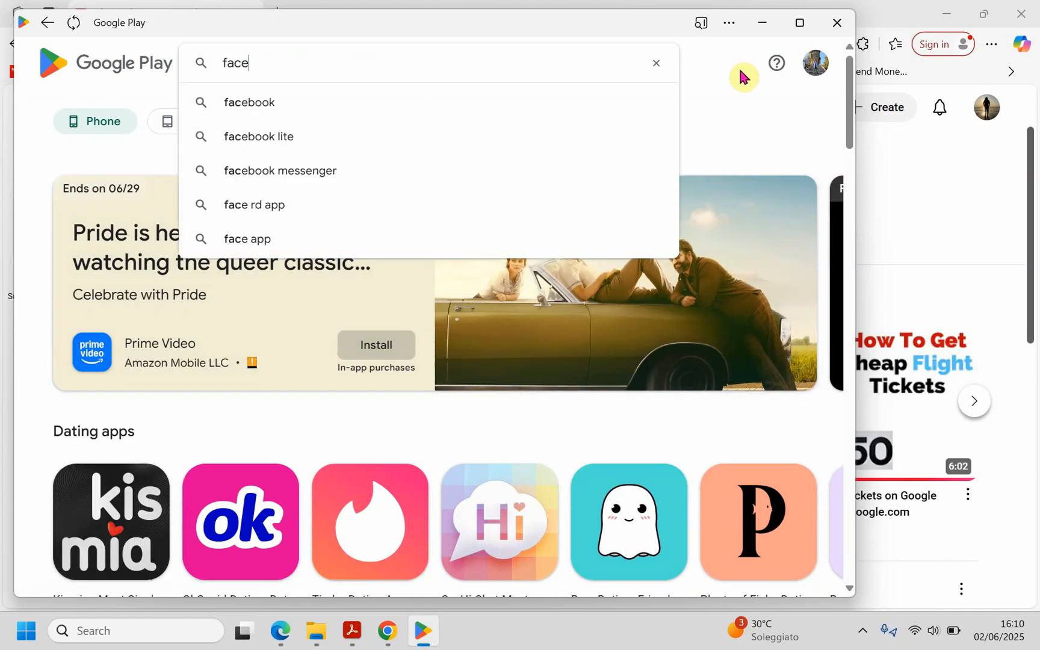
click(249, 102)
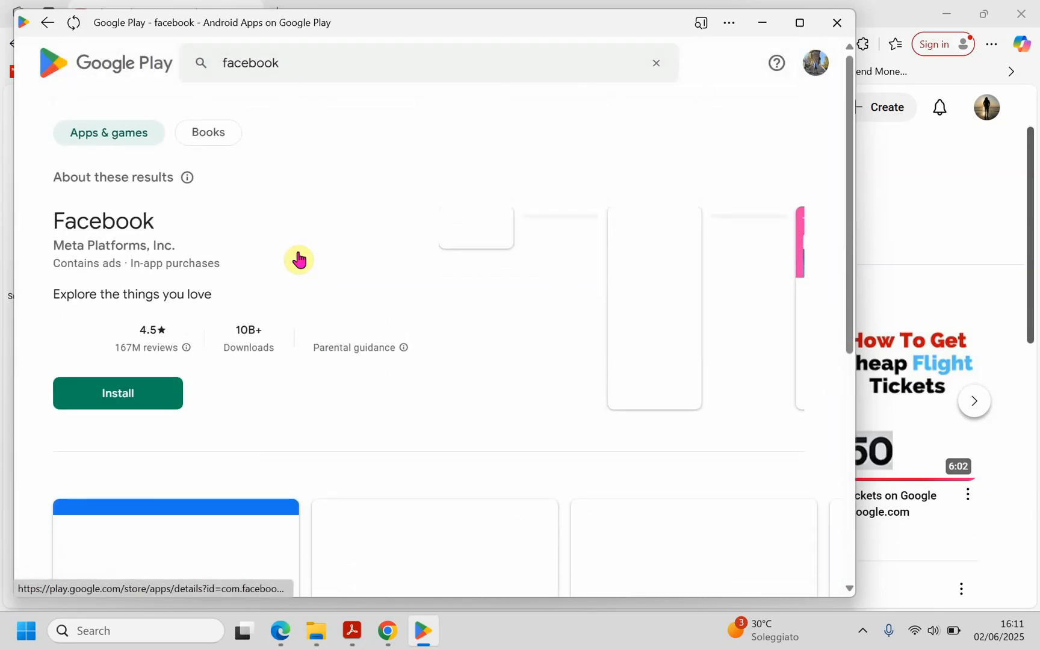
scroll(down, 3)
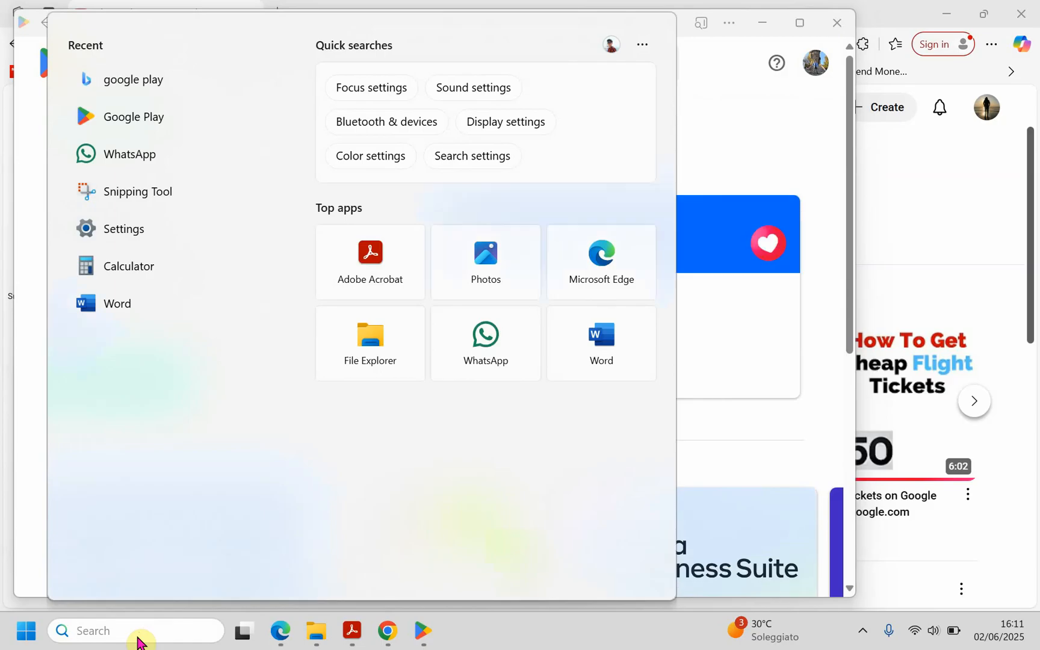
- Launch the Google Play app from Windows search and scroll its Apps home page
text(google Play)
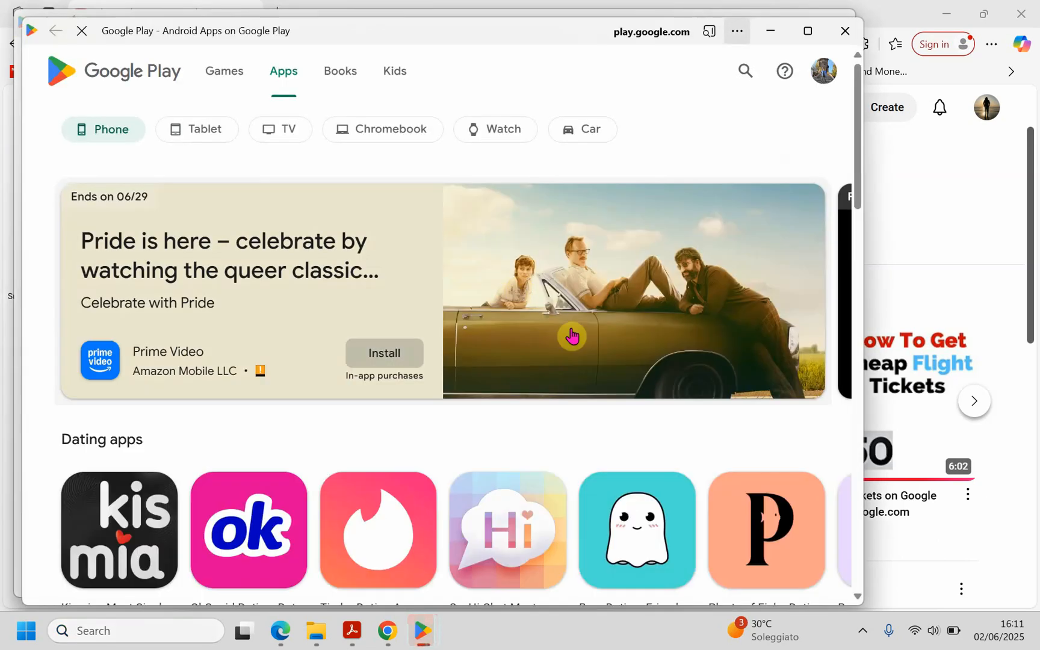
scroll(down, 3)
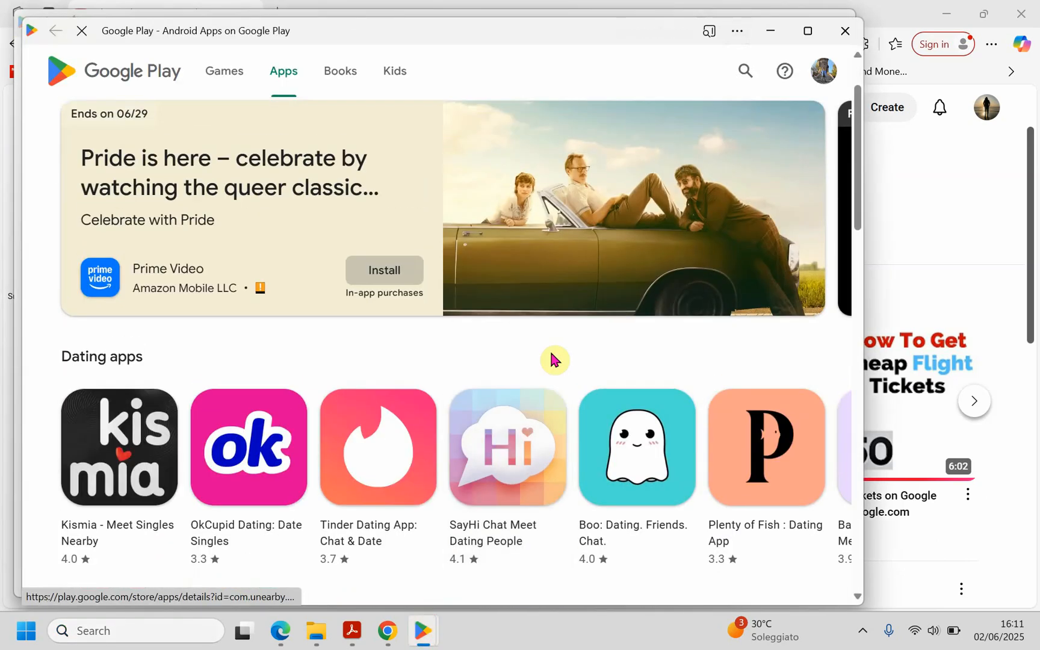
scroll(down, 3)
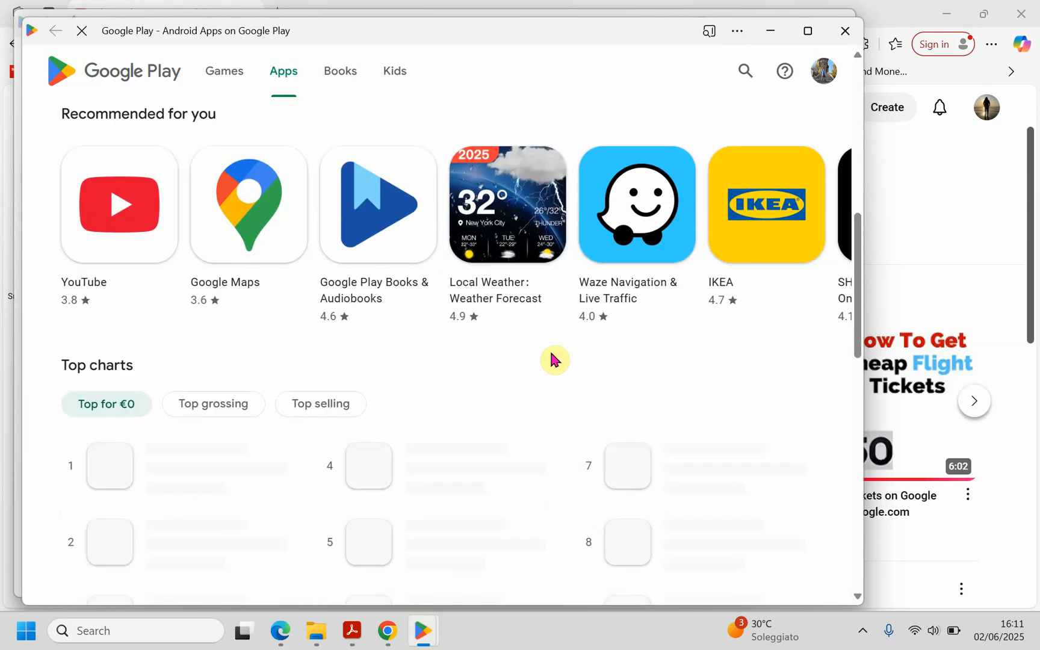